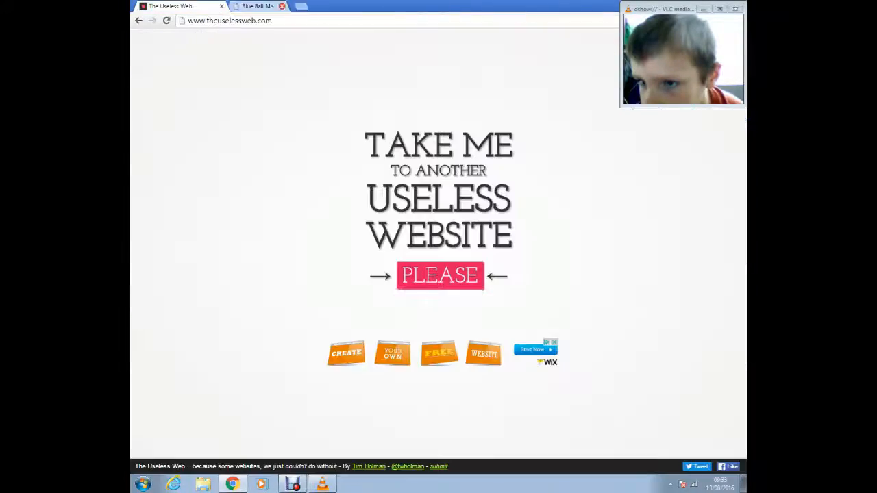
# Step: Close the Blue Ball Machine tab, leaving only The Useless Web homepage
pyautogui.click(439, 275)
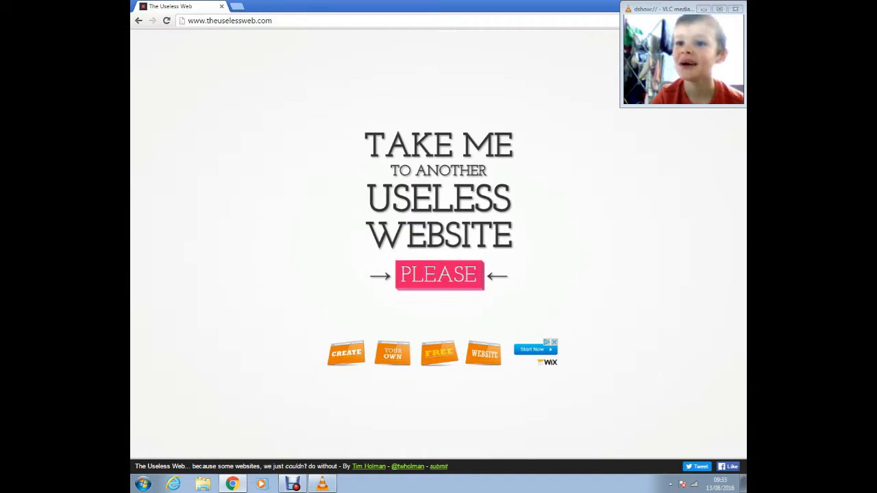
# Step: Press PLEASE to open Partridge Gets Lucky in a new tab
pyautogui.click(438, 274)
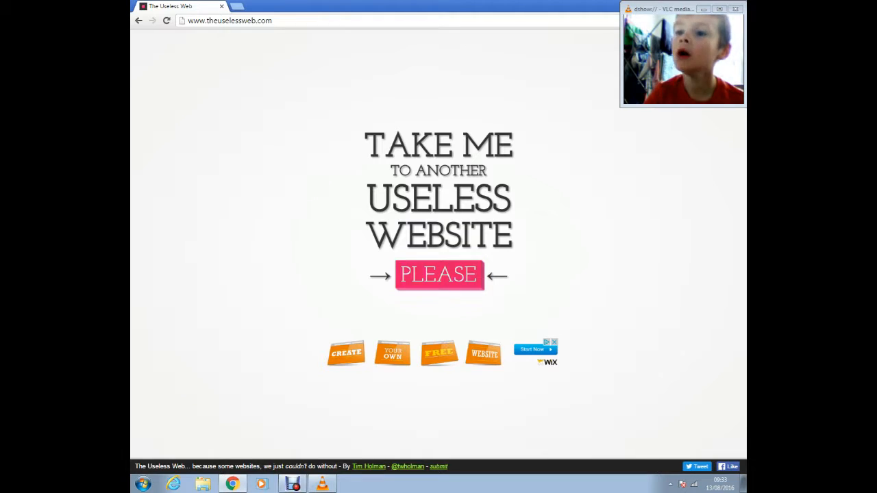
pyautogui.click(439, 275)
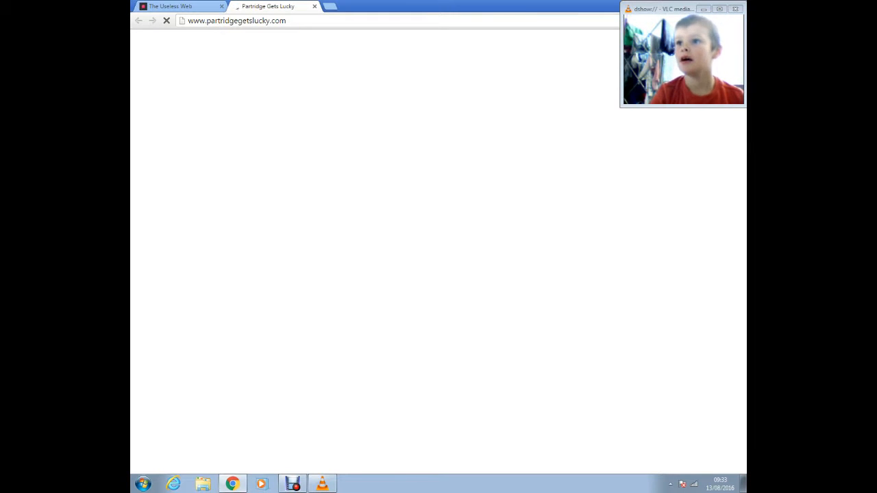